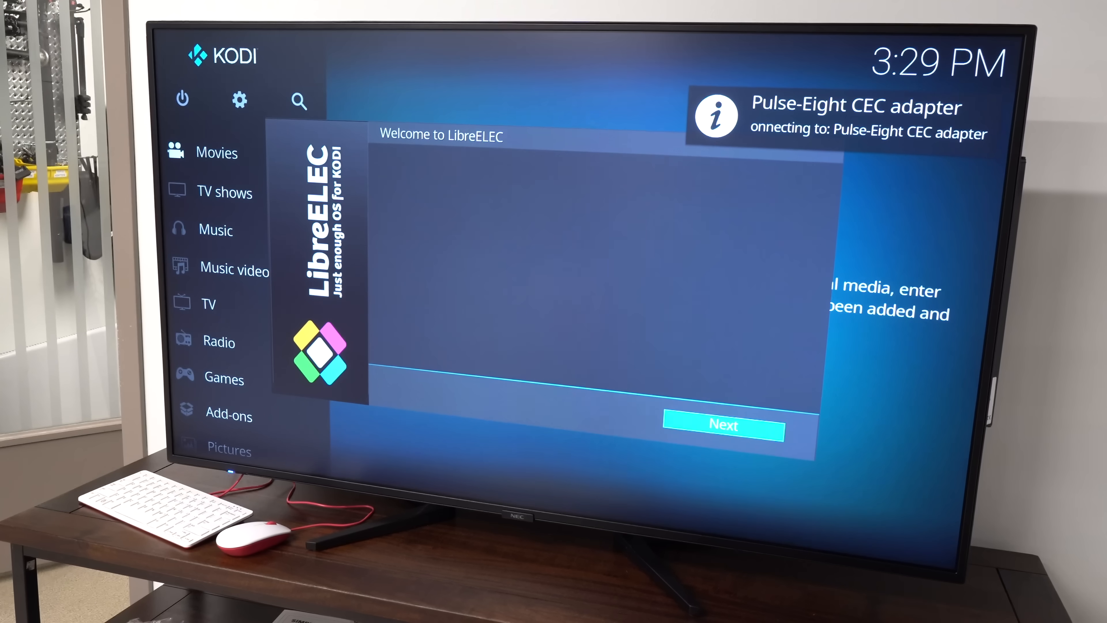
Advance past welcome, keep the default LibreELEC hostname, and continue through sharing and remote access
left_click(723, 425)
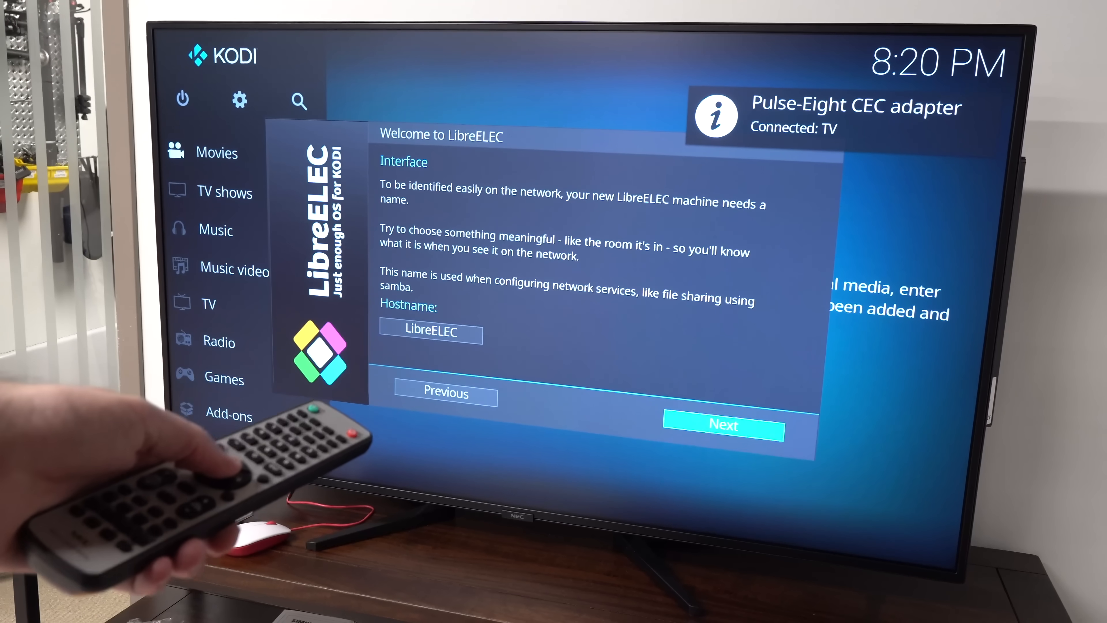
left_click(723, 425)
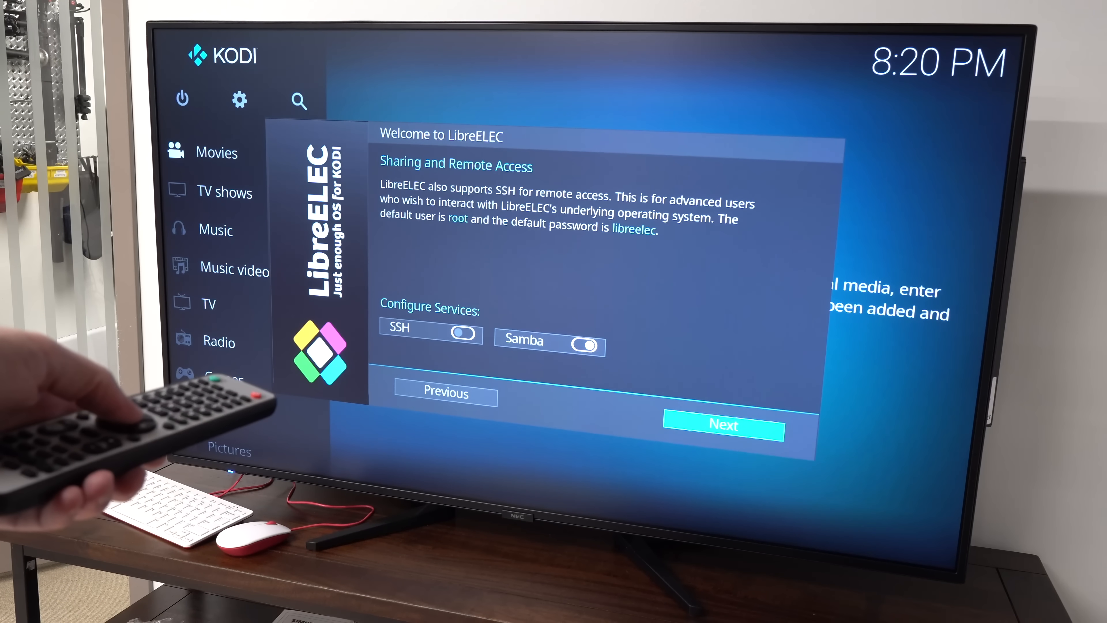
left_click(723, 425)
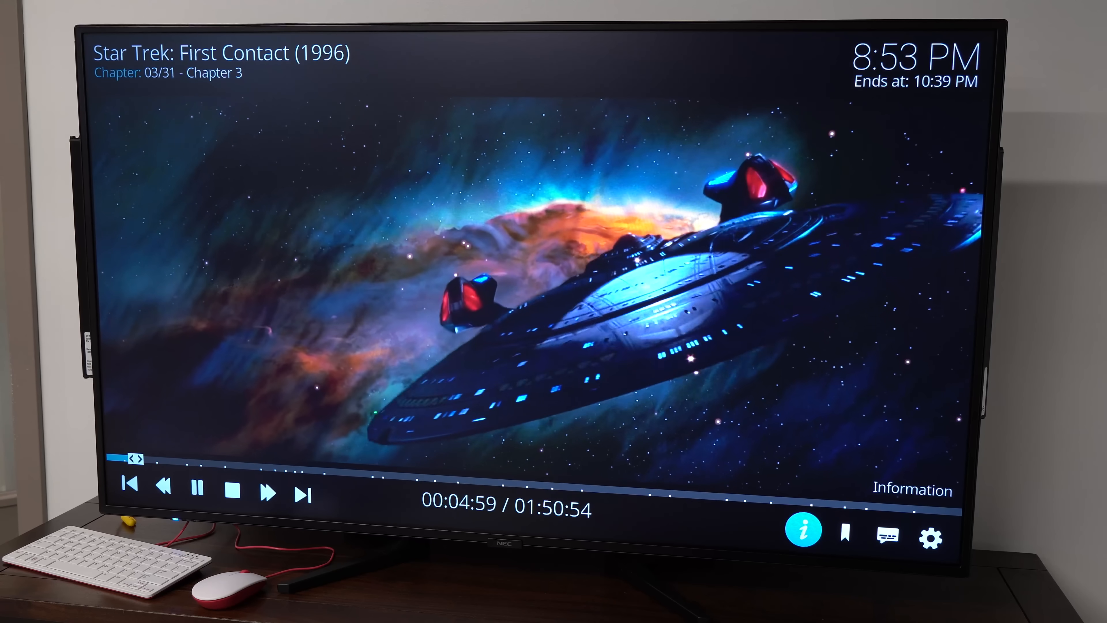
Show the info overlay with poster and plot for Star Trek: First Contact during playback
left_click(803, 529)
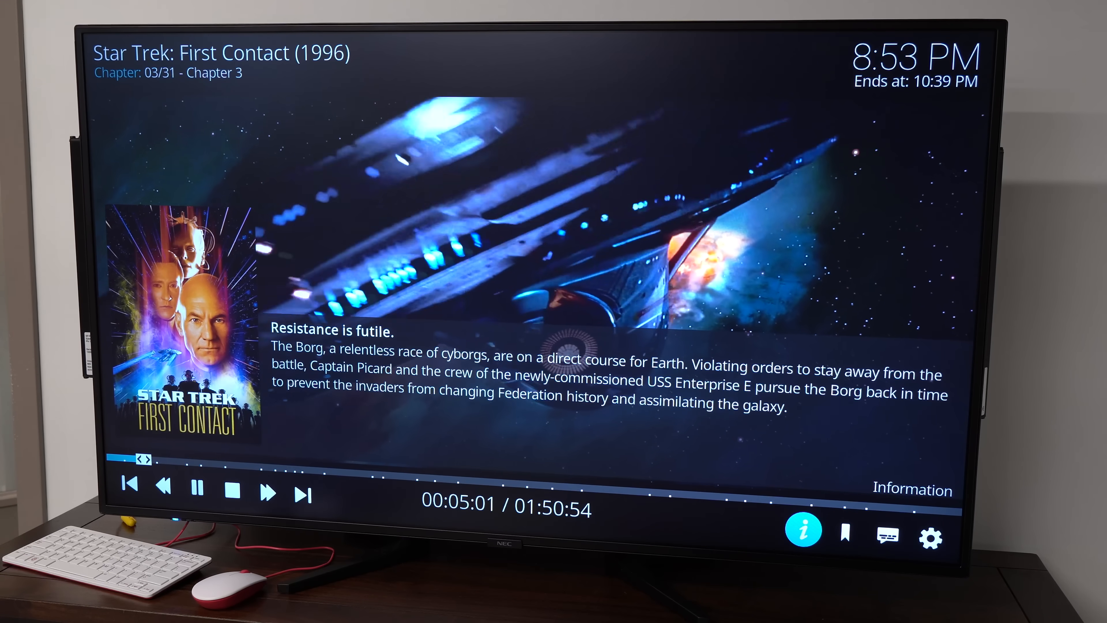